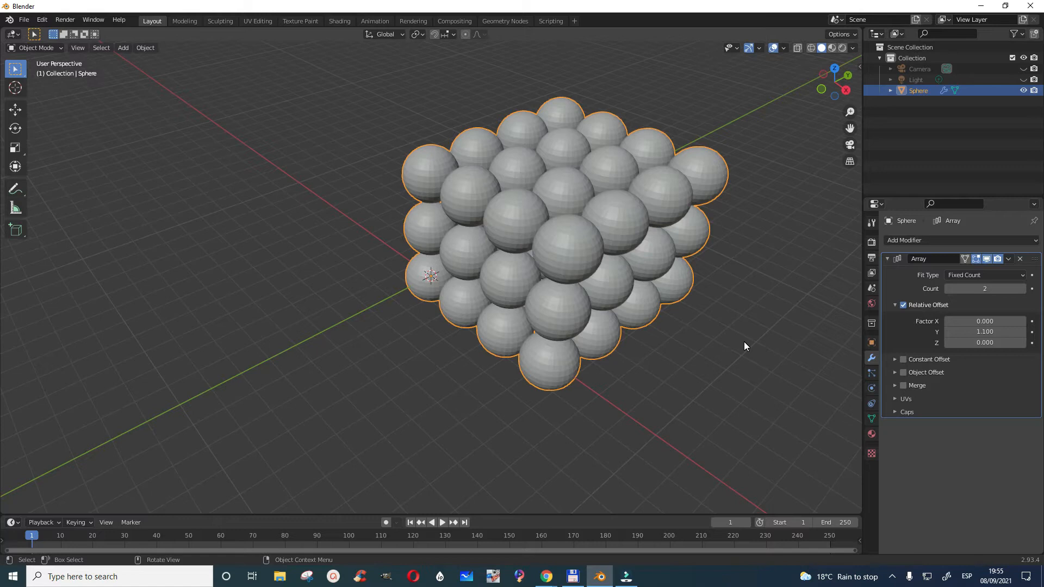
{"action": "mouse_move", "coordinate": [636, 250]}
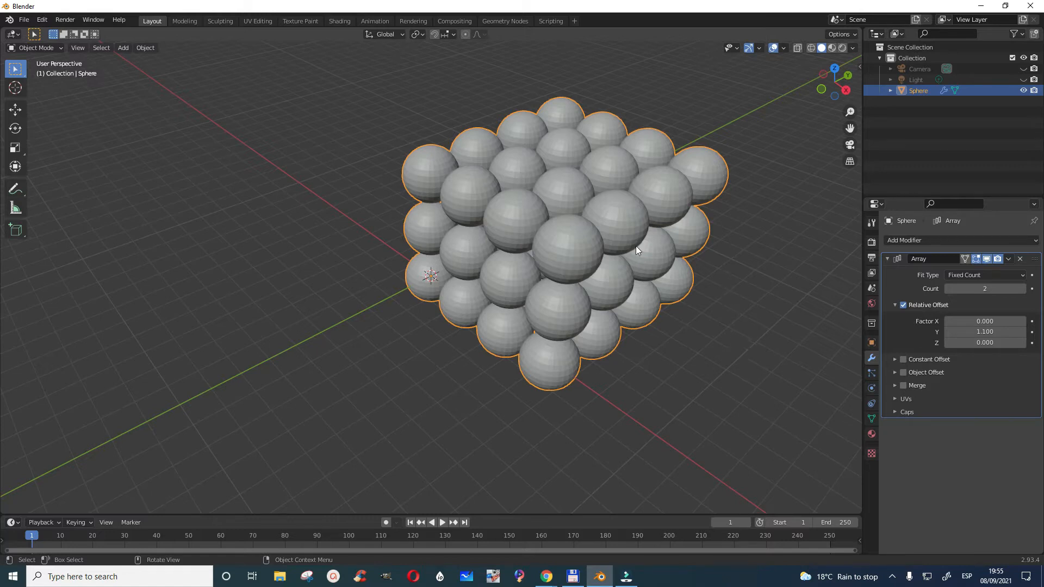
{"action": "mouse_move", "coordinate": [582, 215]}
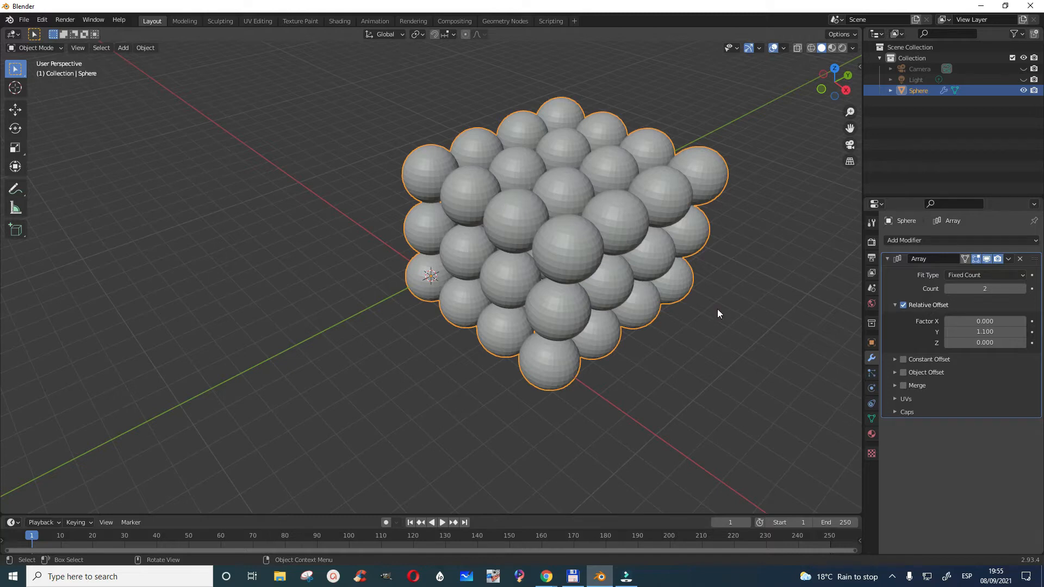
{"action": "mouse_move", "coordinate": [632, 304]}
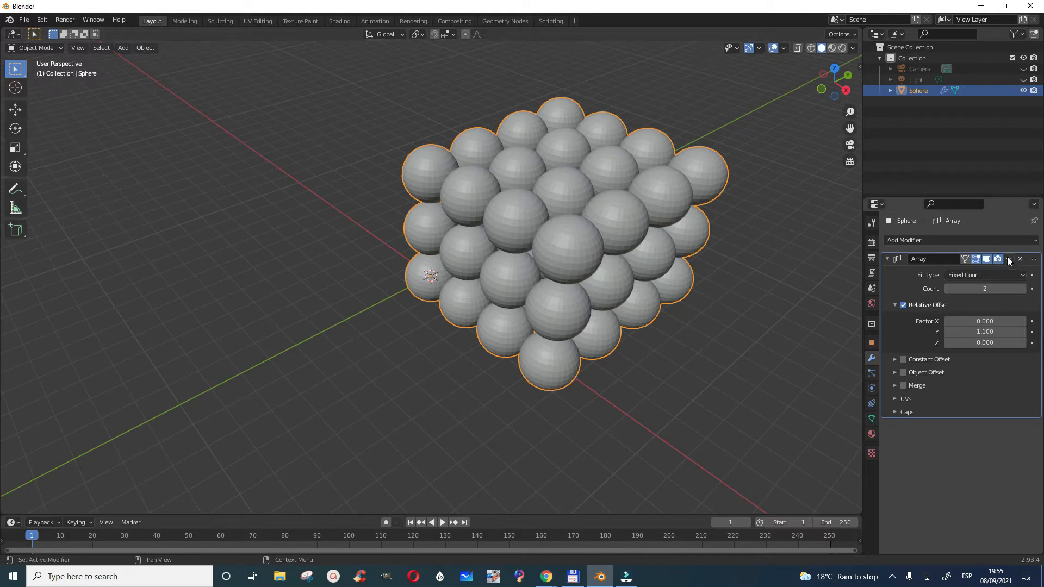
Step: Apply the Array modifier, turning the sphere cube into permanent mesh with an empty modifier stack
{"action": "left_click", "coordinate": [1008, 258]}
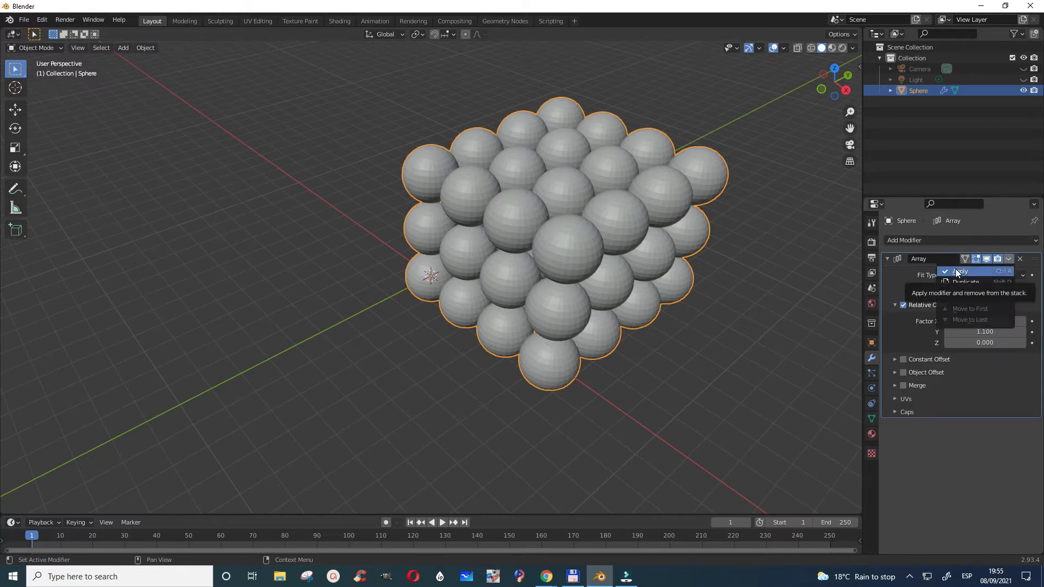
{"action": "left_click", "coordinate": [960, 271]}
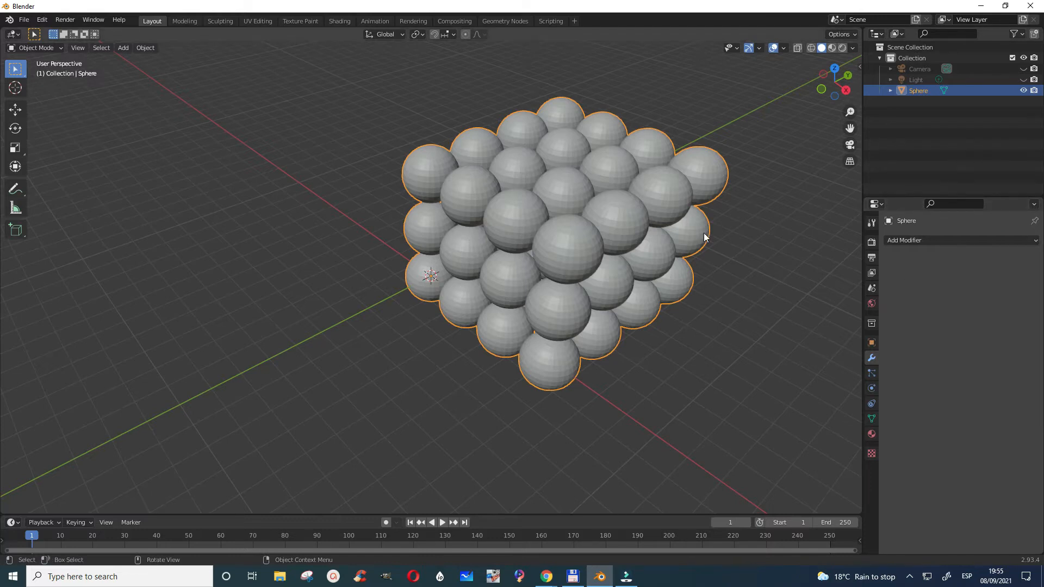
{"action": "mouse_move", "coordinate": [413, 160]}
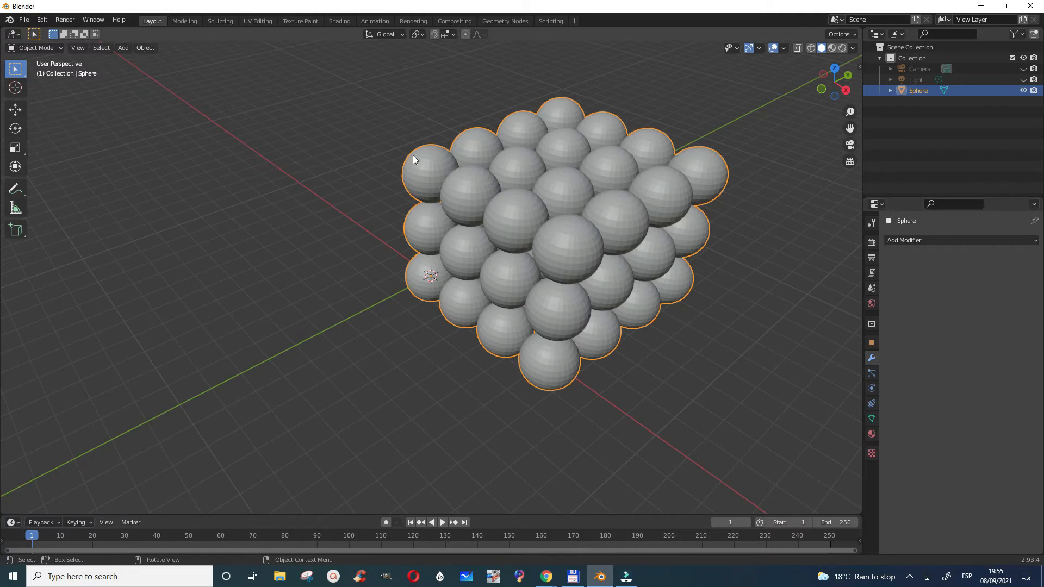
{"action": "mouse_move", "coordinate": [636, 219]}
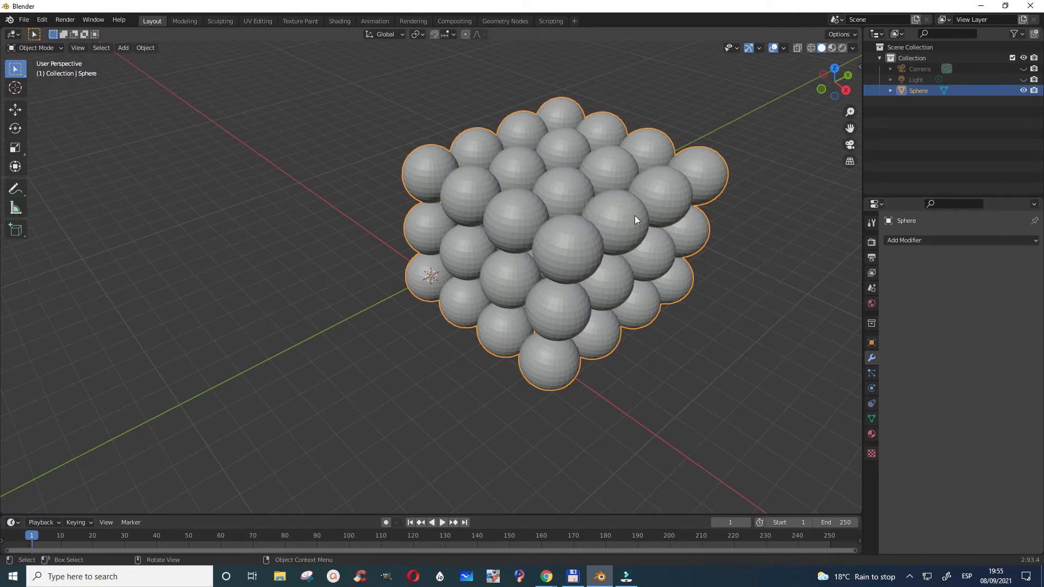
{"action": "mouse_move", "coordinate": [3, 56]}
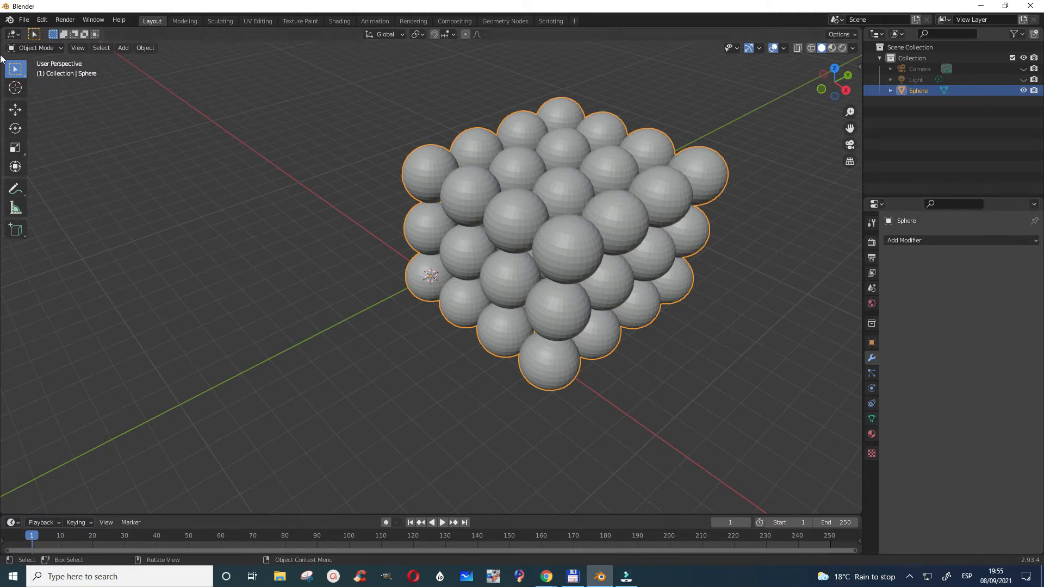
Step: In Edit Mode, separate the sphere mesh by loose parts into one object per sphere
{"action": "left_click", "coordinate": [36, 47]}
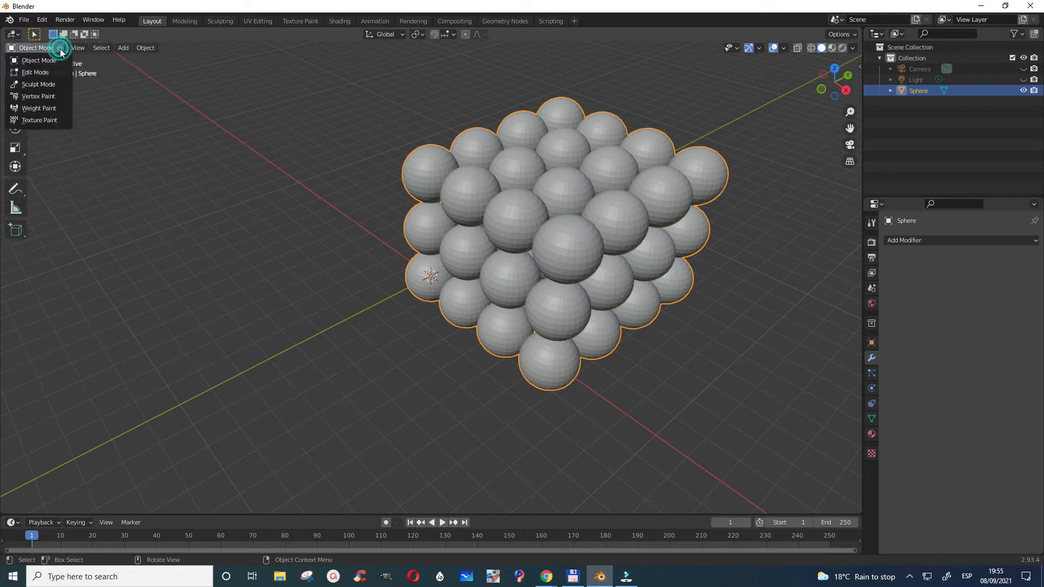
{"action": "left_click", "coordinate": [34, 72]}
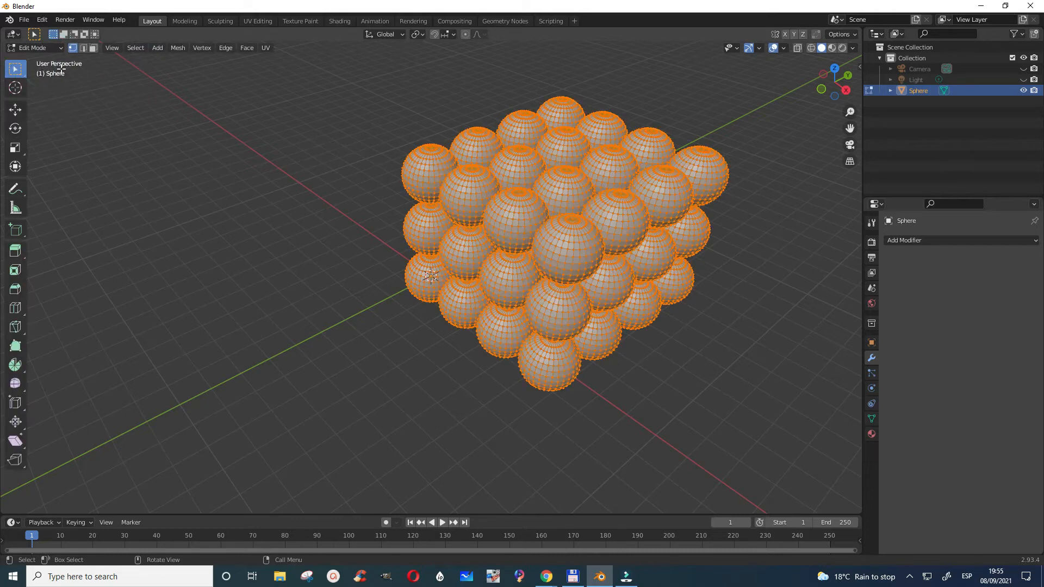
{"action": "mouse_move", "coordinate": [177, 47]}
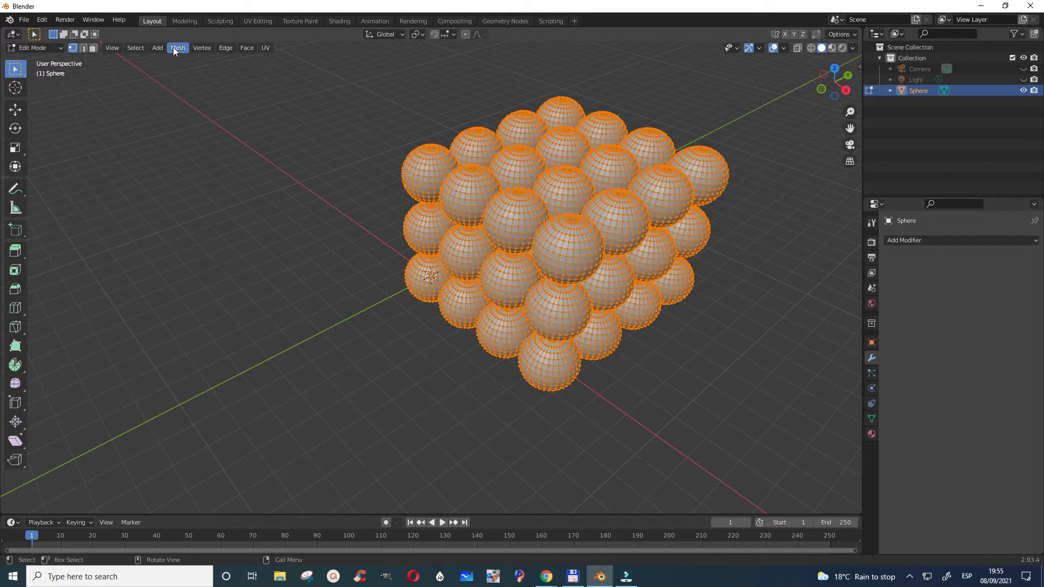
{"action": "left_click", "coordinate": [177, 47]}
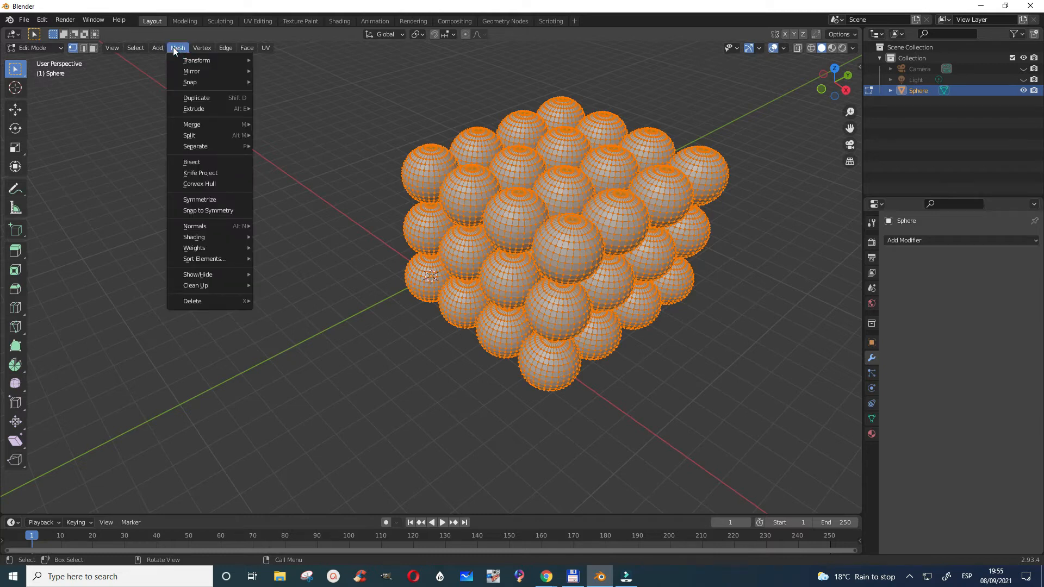
{"action": "mouse_move", "coordinate": [195, 145]}
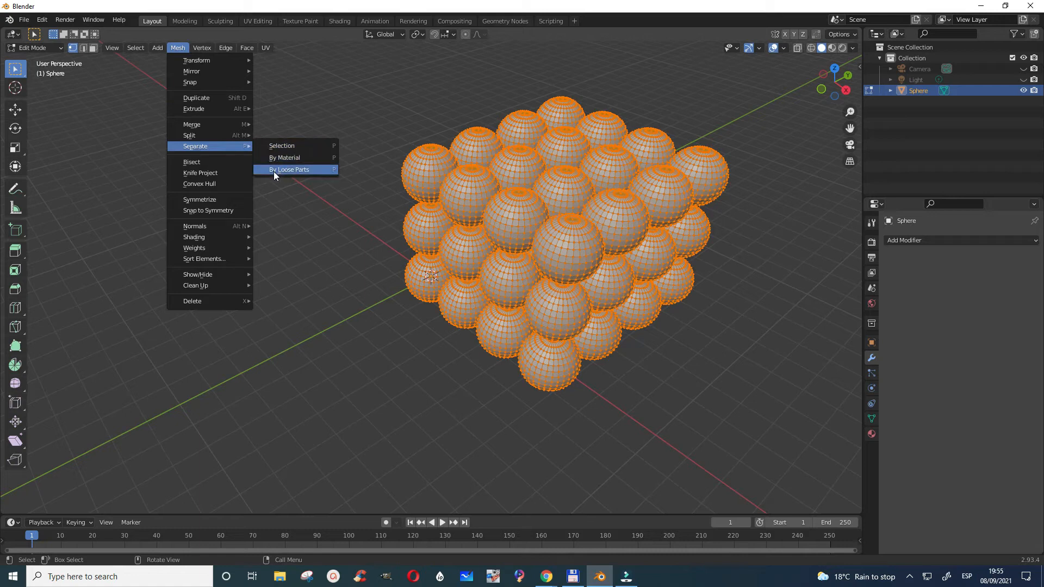
{"action": "mouse_move", "coordinate": [285, 172]}
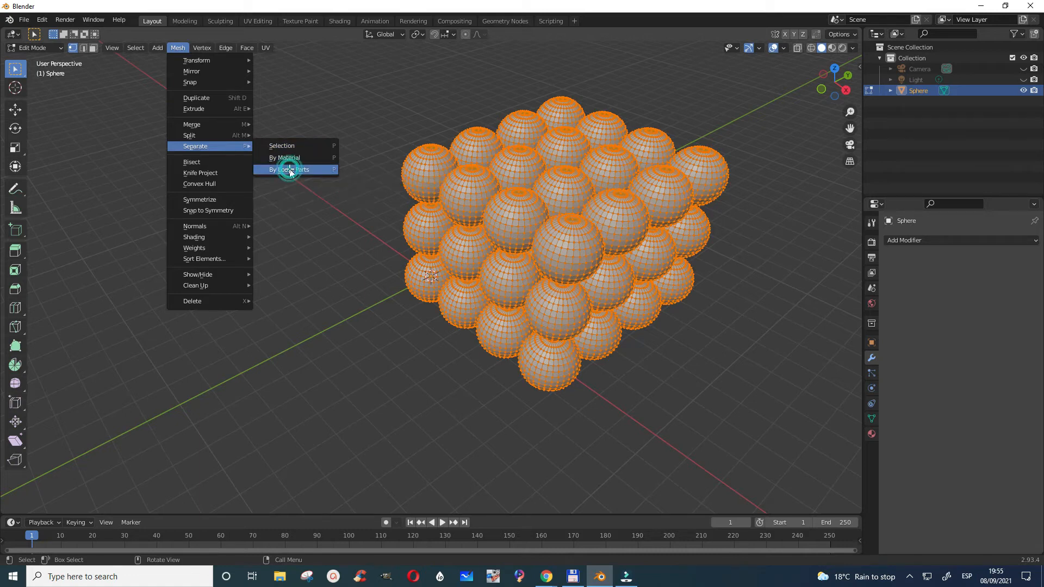
{"action": "left_click", "coordinate": [289, 169]}
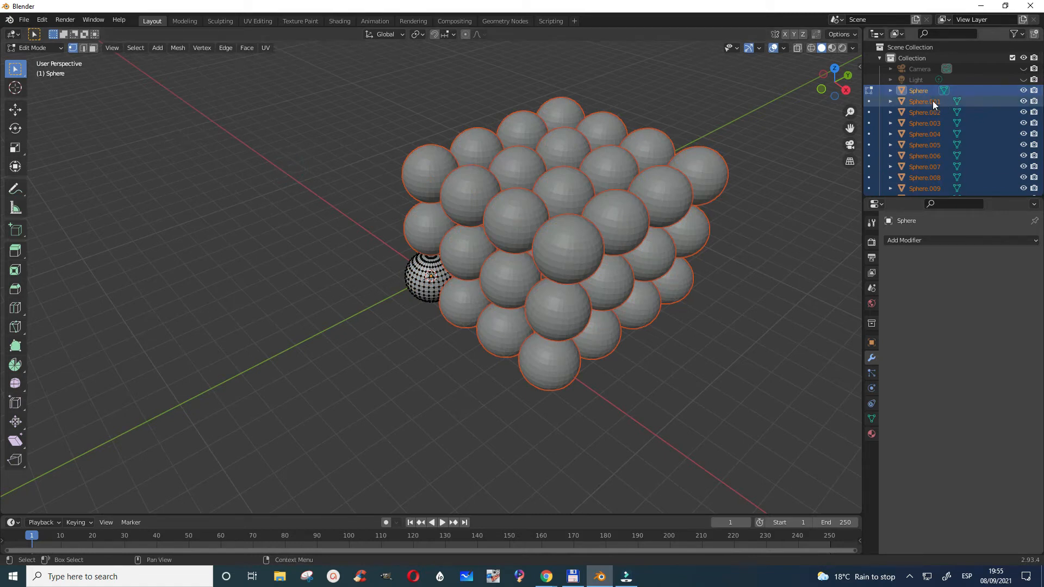
Step: Return to Object Mode with all the separated sphere objects still selected
{"action": "left_click", "coordinate": [919, 90]}
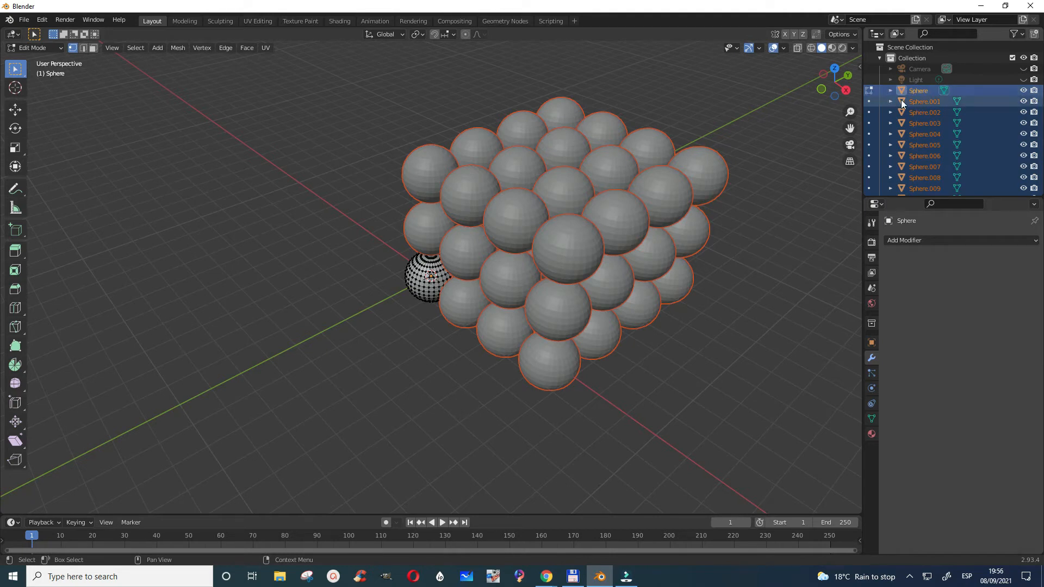
{"action": "left_click", "coordinate": [924, 122]}
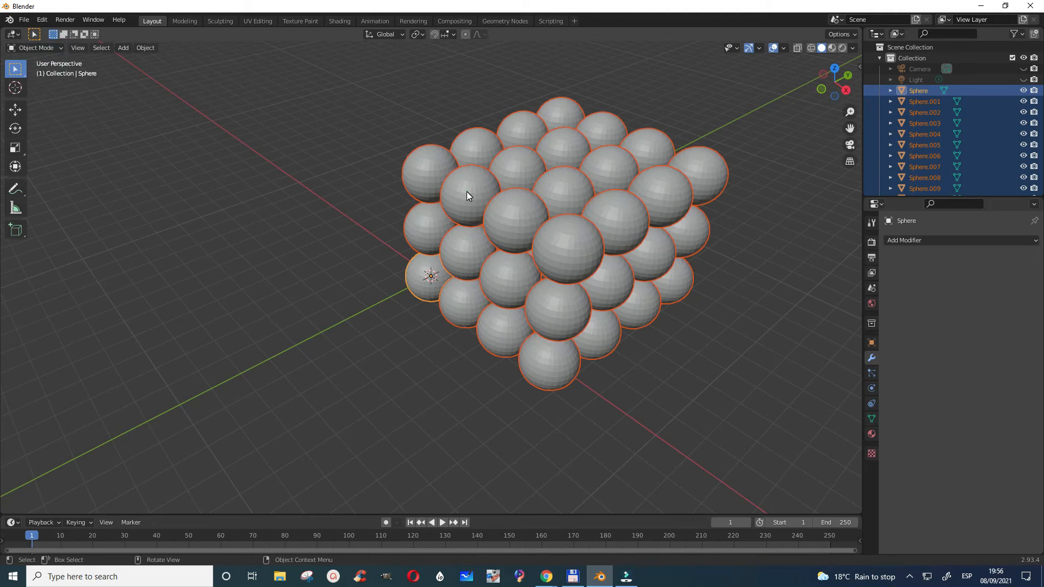
{"action": "left_click", "coordinate": [467, 195]}
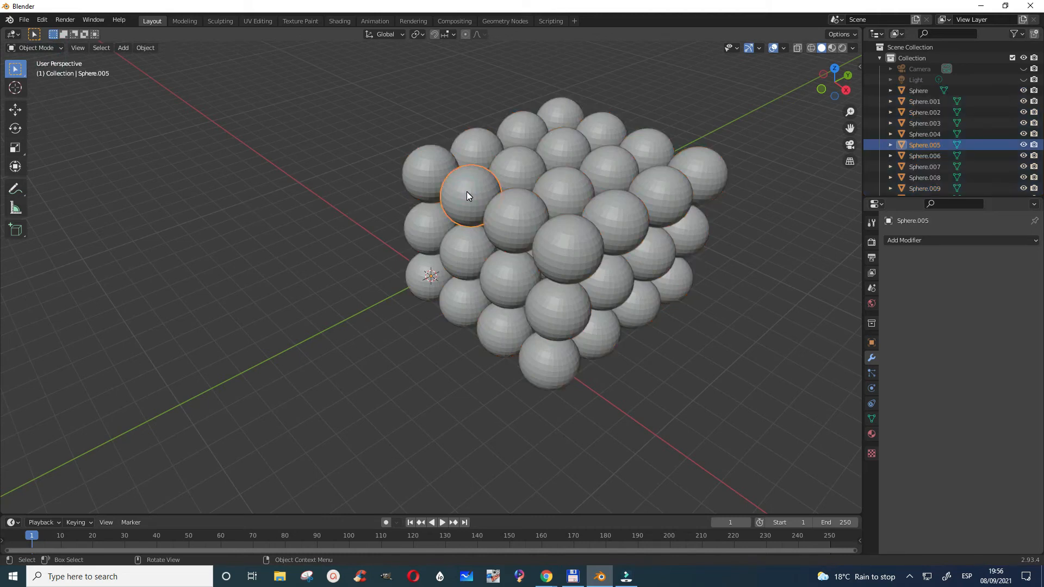
{"action": "key", "text": "r"}
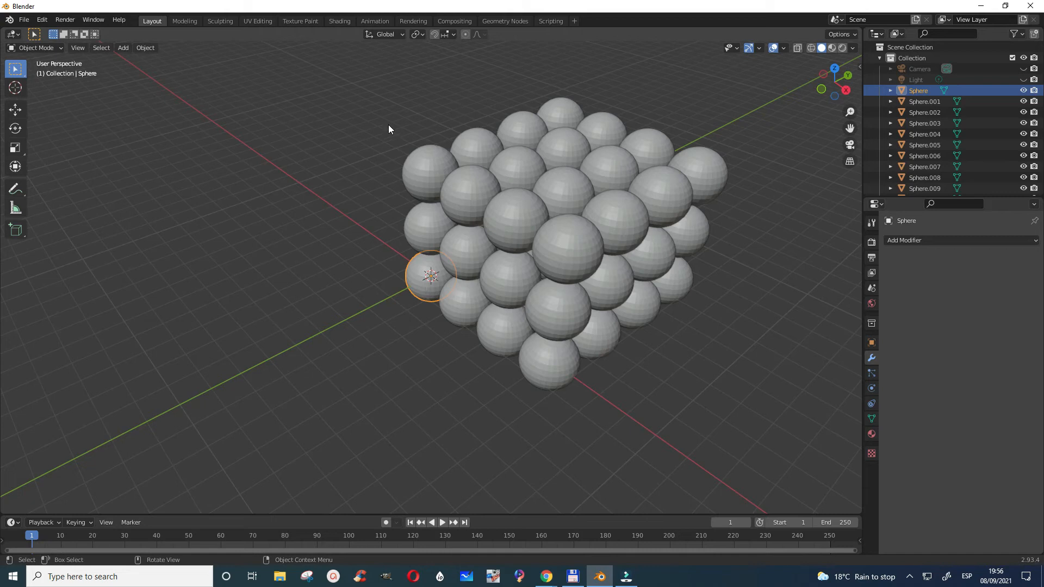
{"action": "mouse_move", "coordinate": [482, 272]}
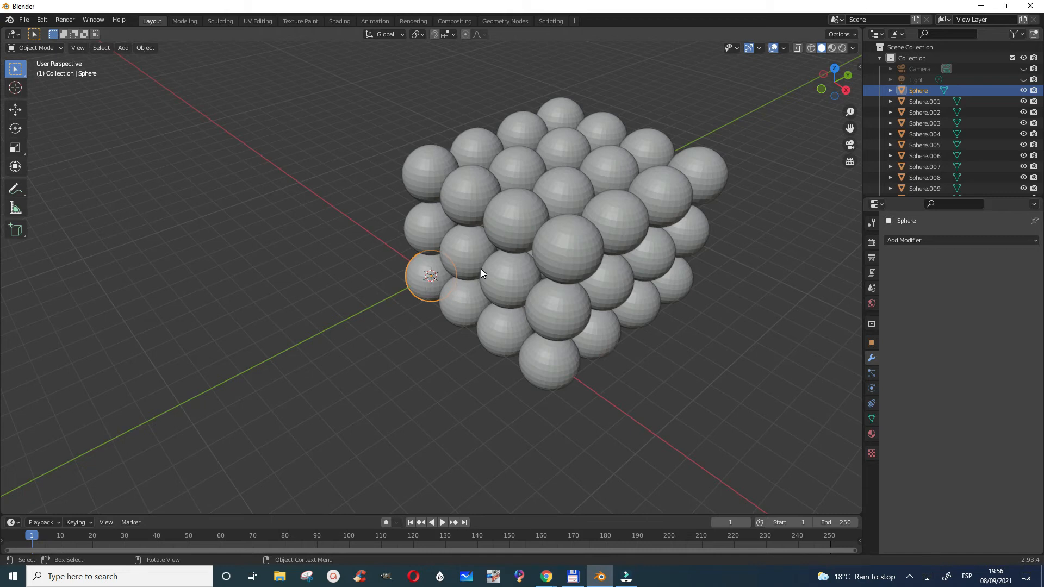
{"action": "key", "text": "a"}
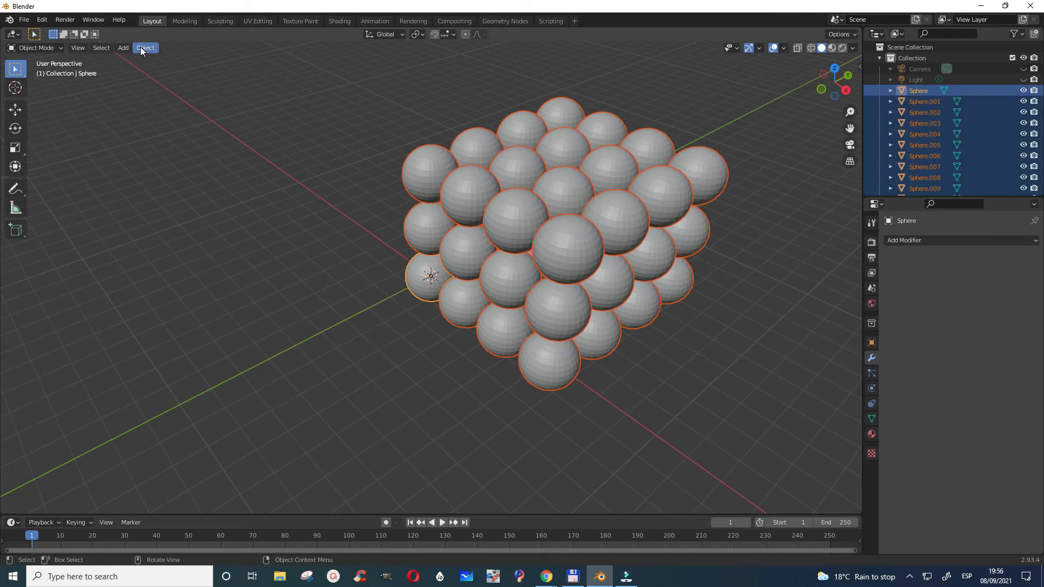
Step: Set Origin to Geometry so each selected sphere gets its origin at its own centre
{"action": "left_click", "coordinate": [144, 47]}
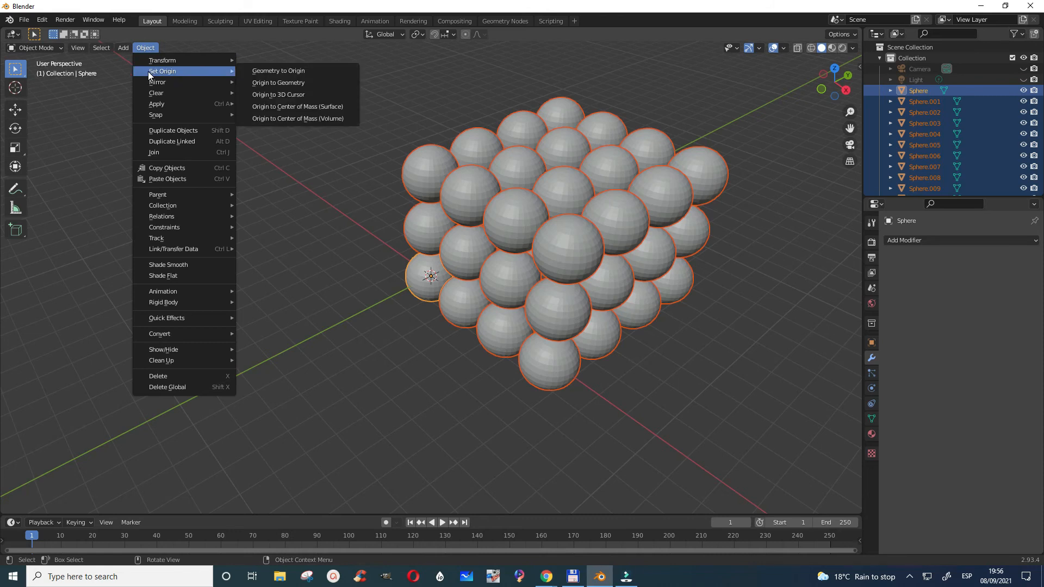
{"action": "mouse_move", "coordinate": [279, 81]}
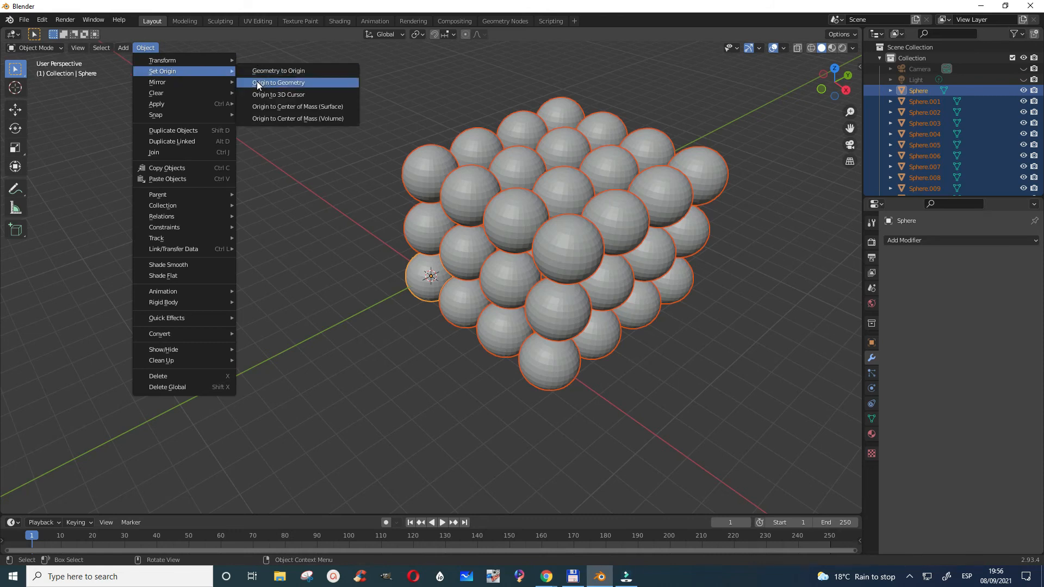
{"action": "mouse_move", "coordinate": [277, 82]}
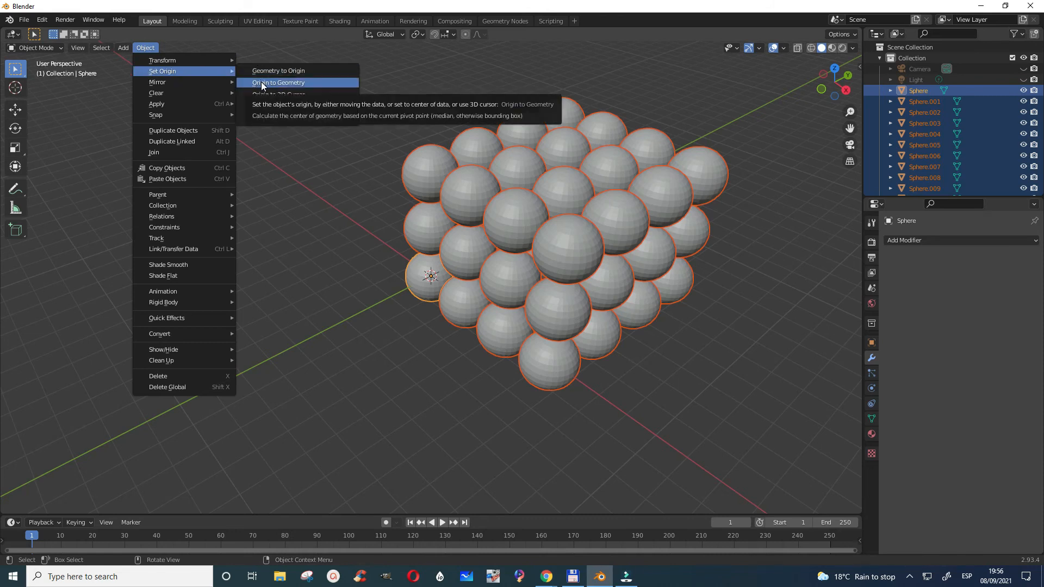
{"action": "mouse_move", "coordinate": [286, 87]}
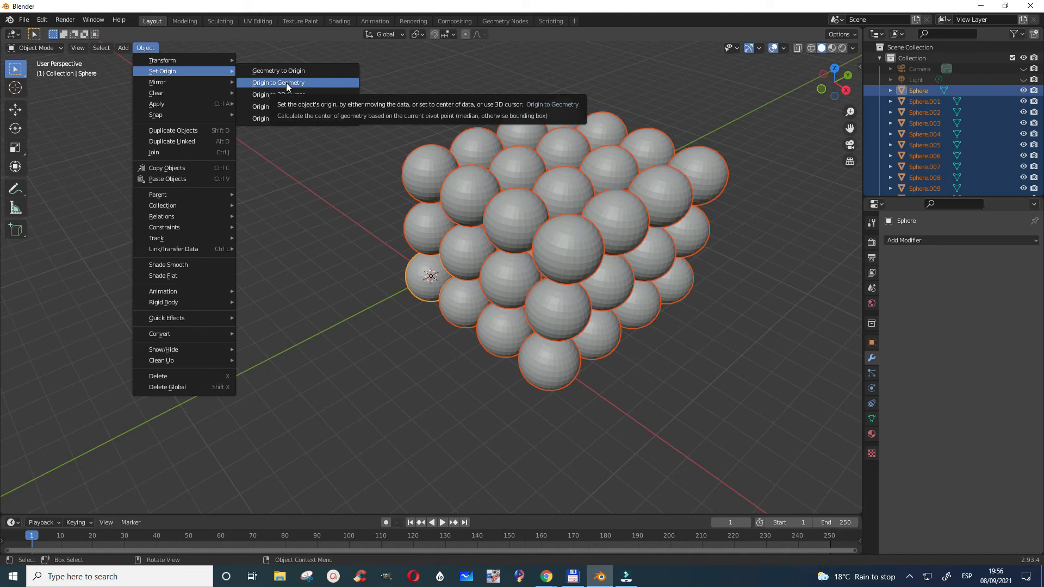
{"action": "left_click", "coordinate": [278, 81]}
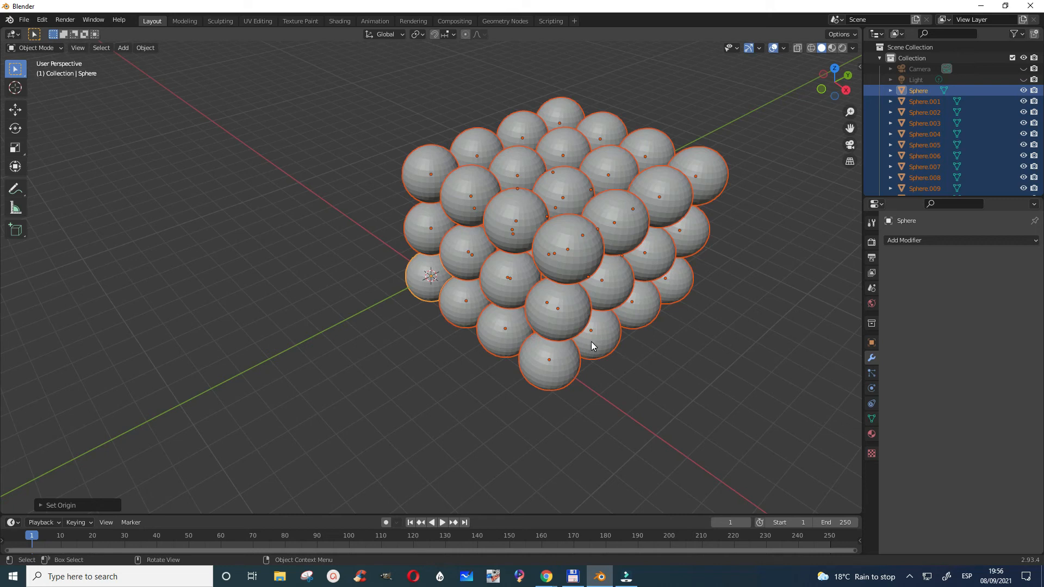
{"action": "mouse_move", "coordinate": [706, 185]}
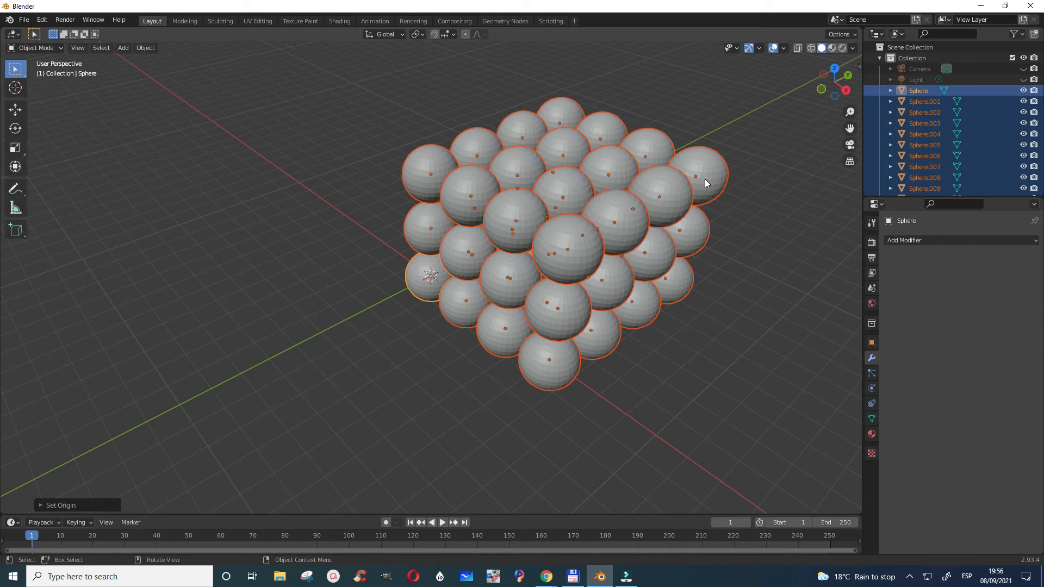
Step: Select only the top-right corner sphere, Sphere.047
{"action": "left_click", "coordinate": [696, 176]}
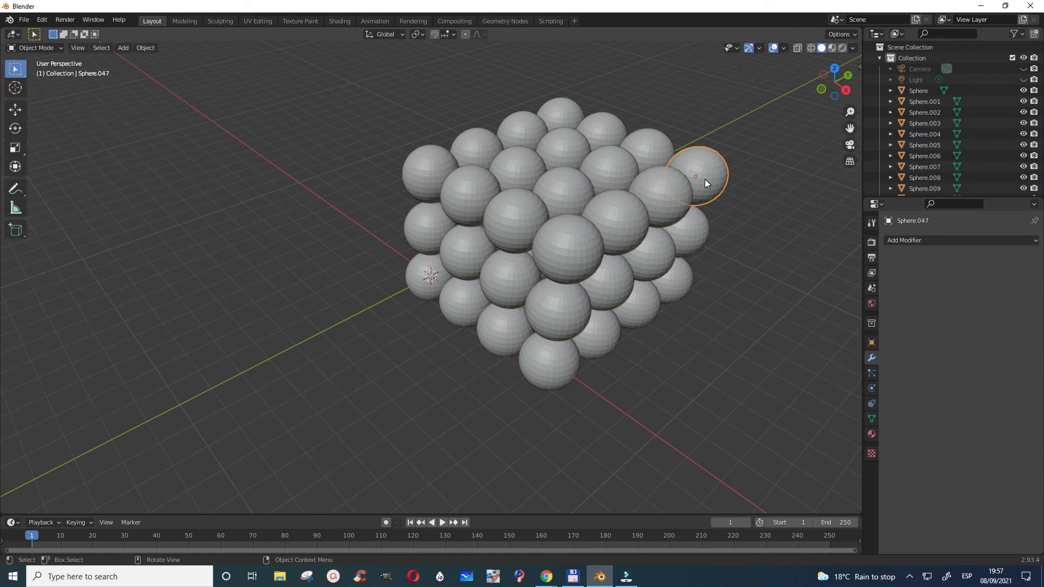
{"action": "mouse_move", "coordinate": [704, 184]}
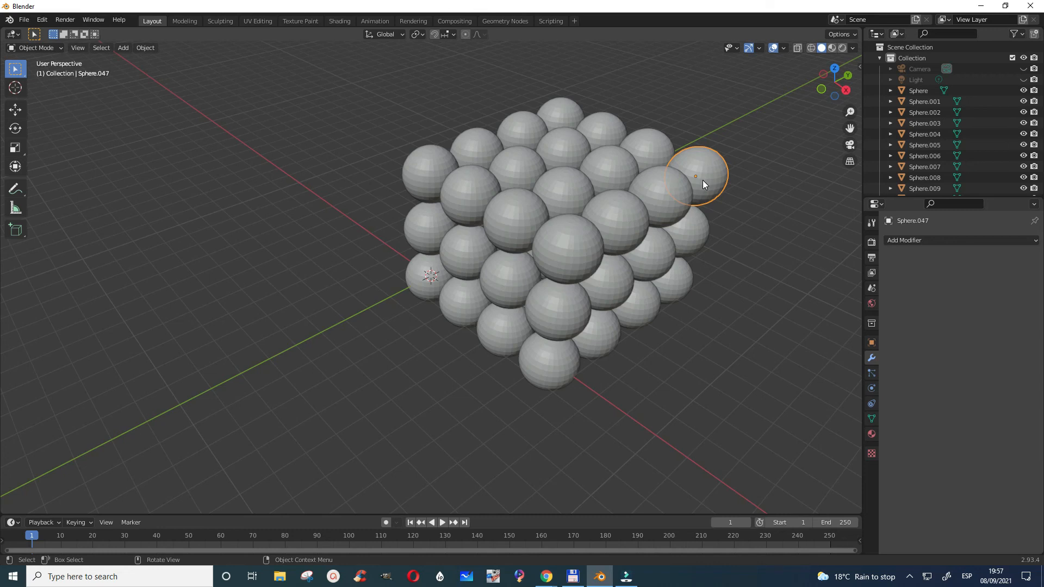
Step: Scale Sphere.047 slightly smaller around its own centre, leaving the other spheres unchanged
{"action": "key", "text": "s"}
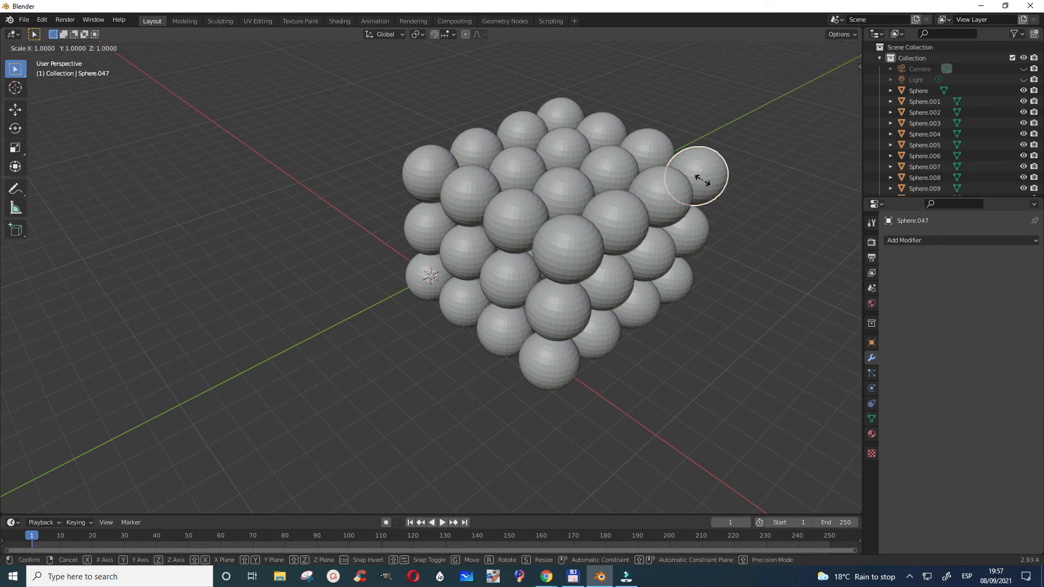
{"action": "mouse_move", "coordinate": [695, 176]}
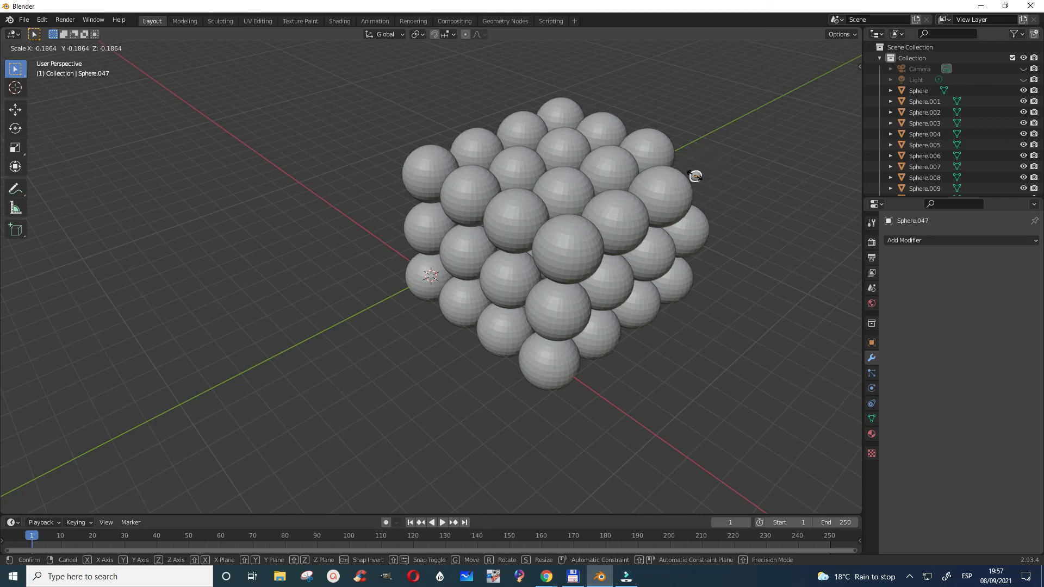
{"action": "mouse_move", "coordinate": [696, 179]}
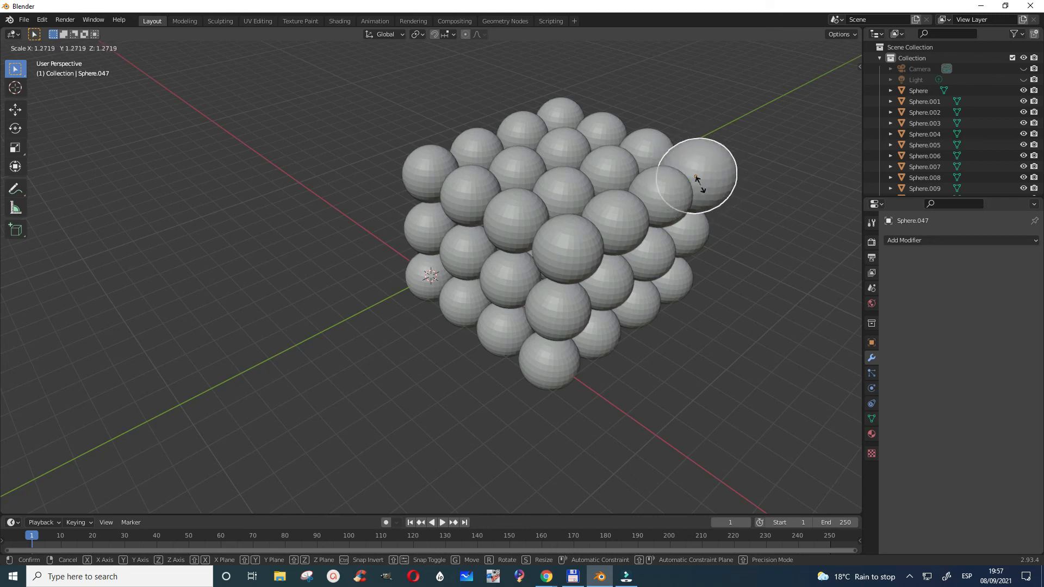
{"action": "left_click", "coordinate": [698, 179]}
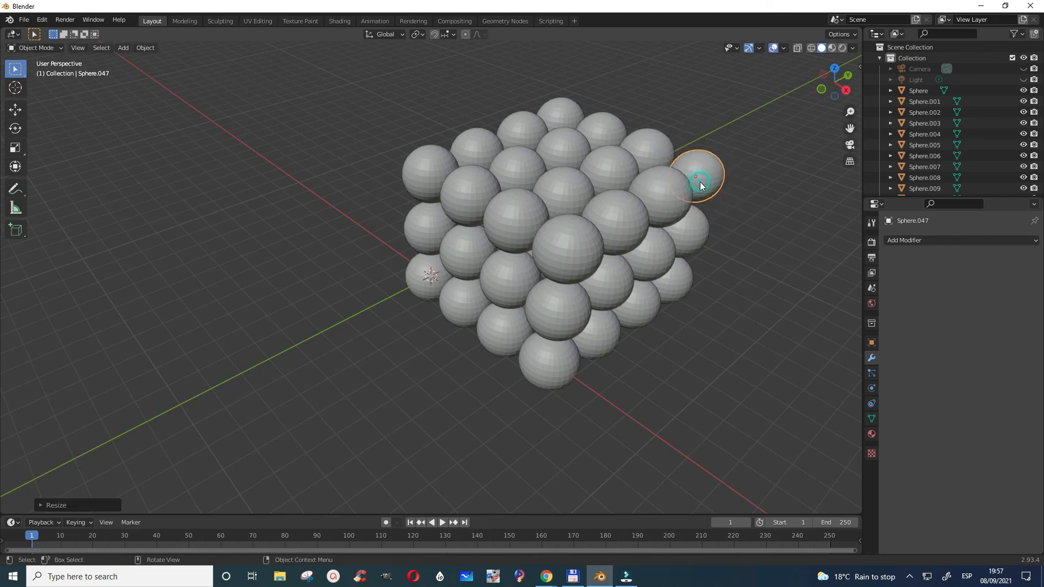